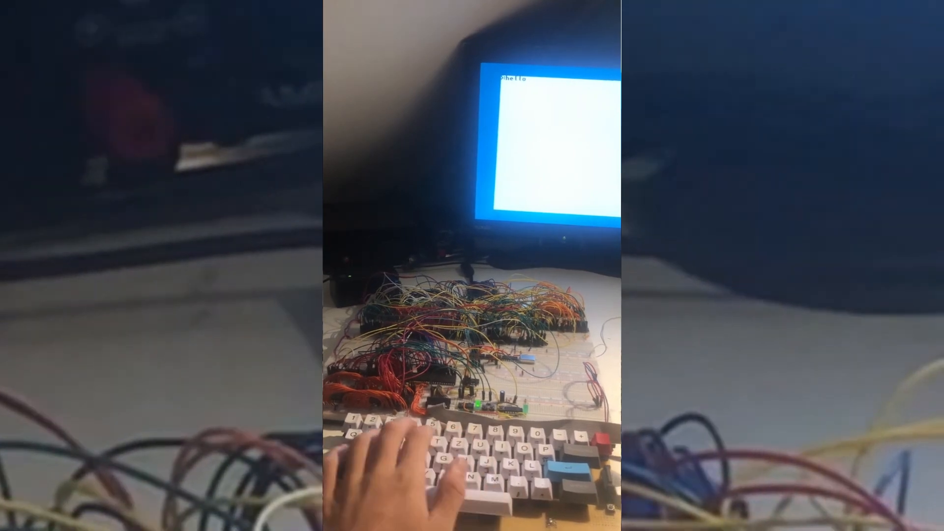
{"action": "type", "text": "world"}
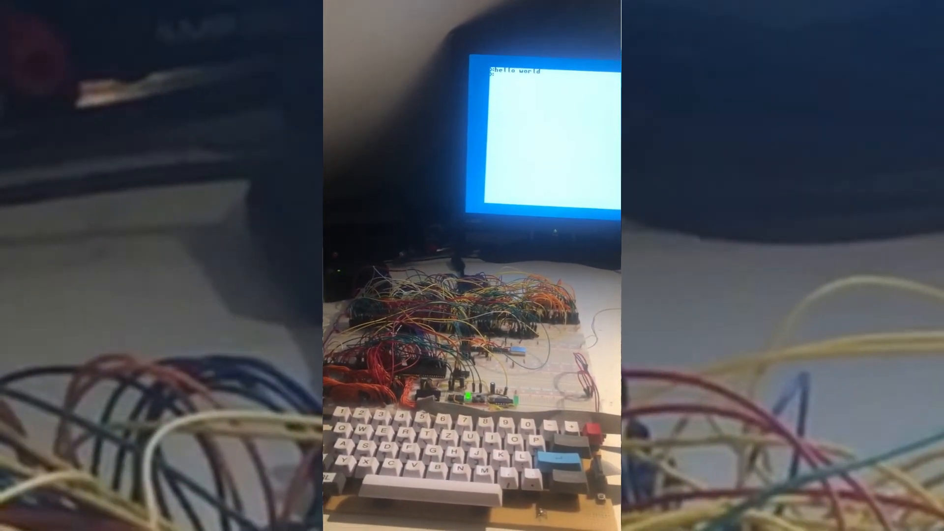